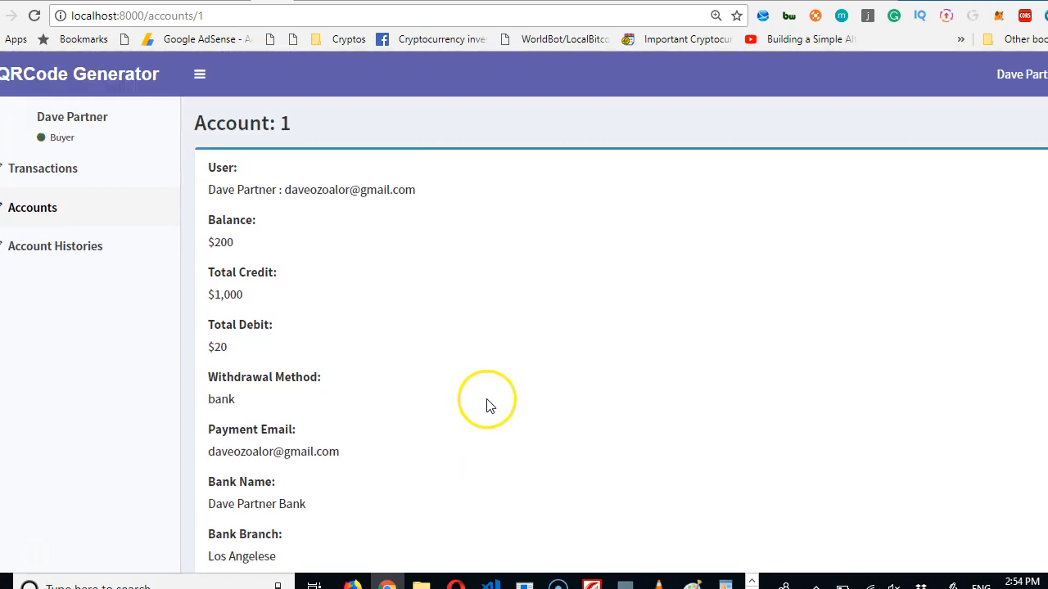
{"action": "mouse_move", "coordinate": [594, 172]}
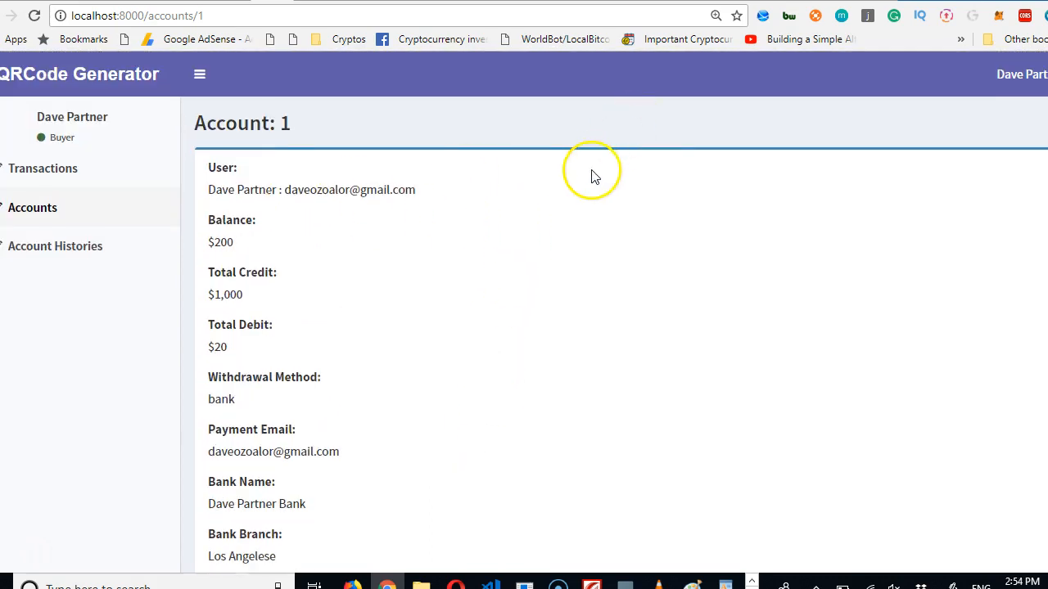
- Open show_fields.blade.php for the account in the editor
{"action": "scroll", "scroll_direction": "down", "scroll_amount": 3}
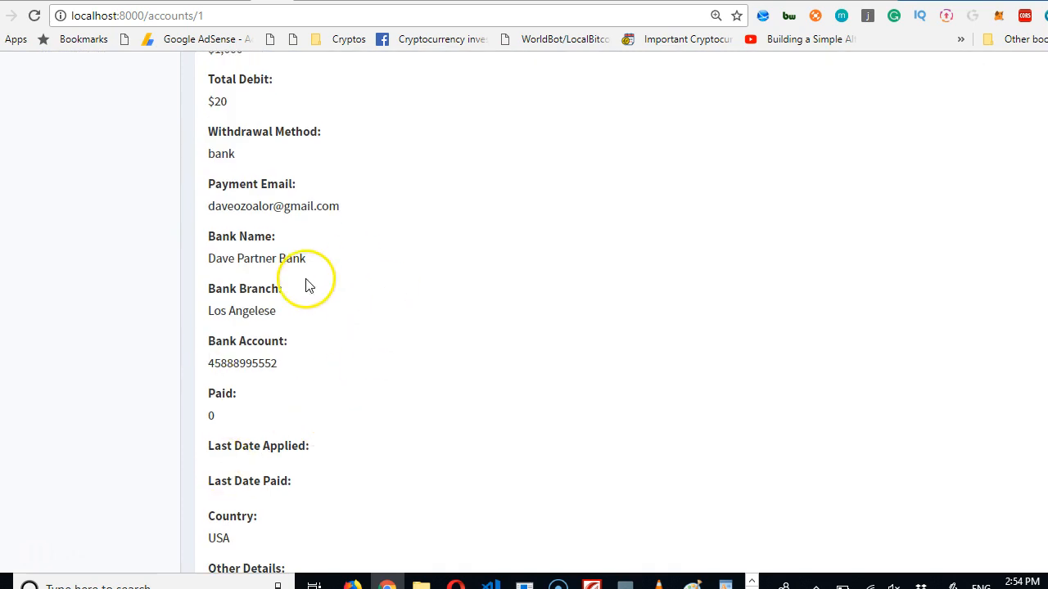
{"action": "scroll", "scroll_direction": "up", "scroll_amount": 3}
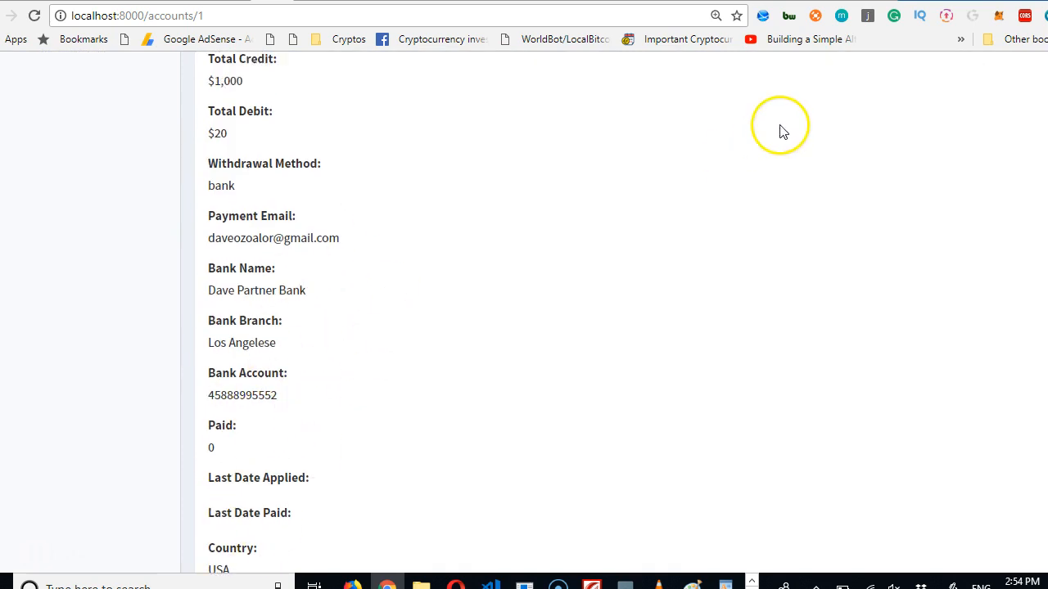
{"action": "scroll", "scroll_direction": "up", "scroll_amount": 3}
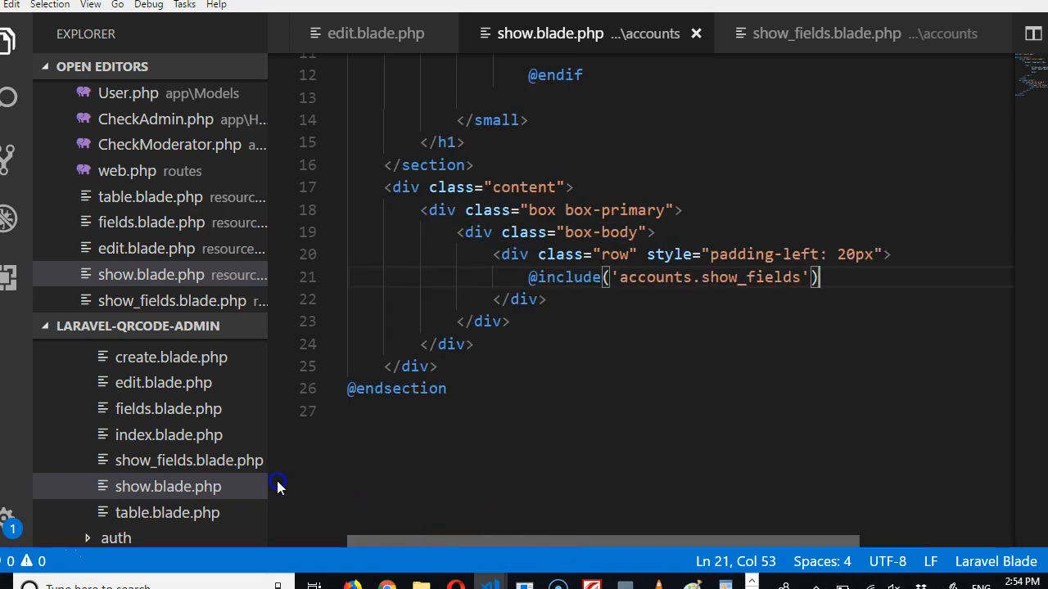
{"action": "left_click", "coordinate": [825, 32]}
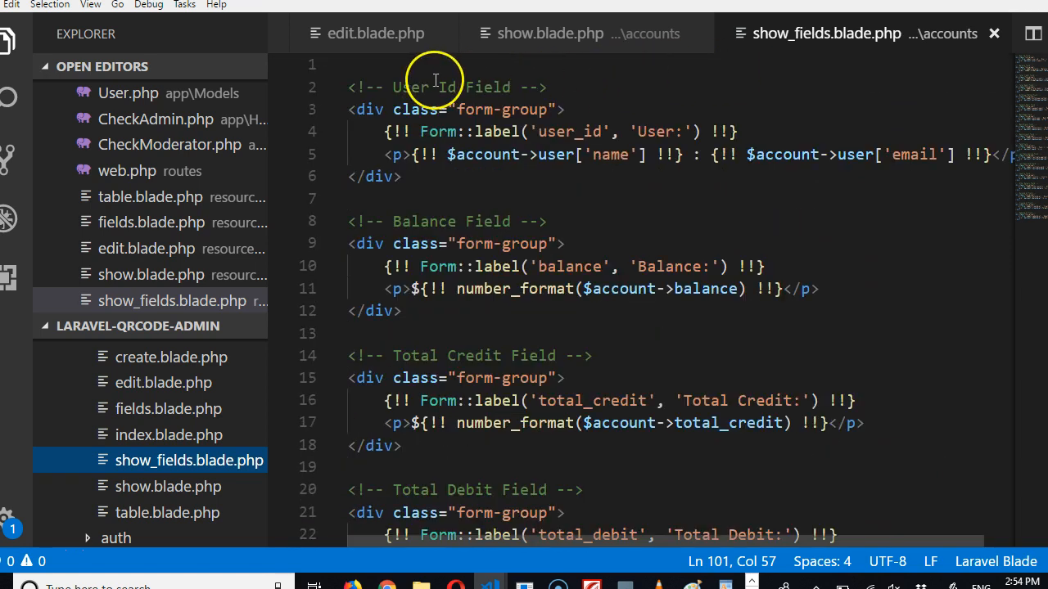
- Insert <div class="col-md-6"> at line 1, above the User Id field
{"action": "left_click", "coordinate": [421, 64]}
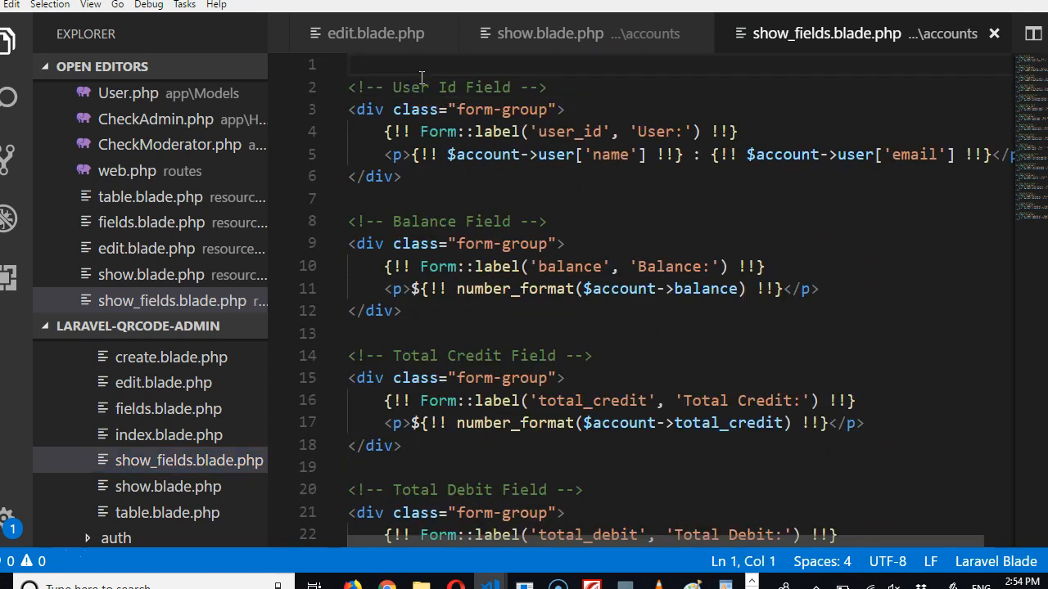
{"action": "type", "text": "<div"}
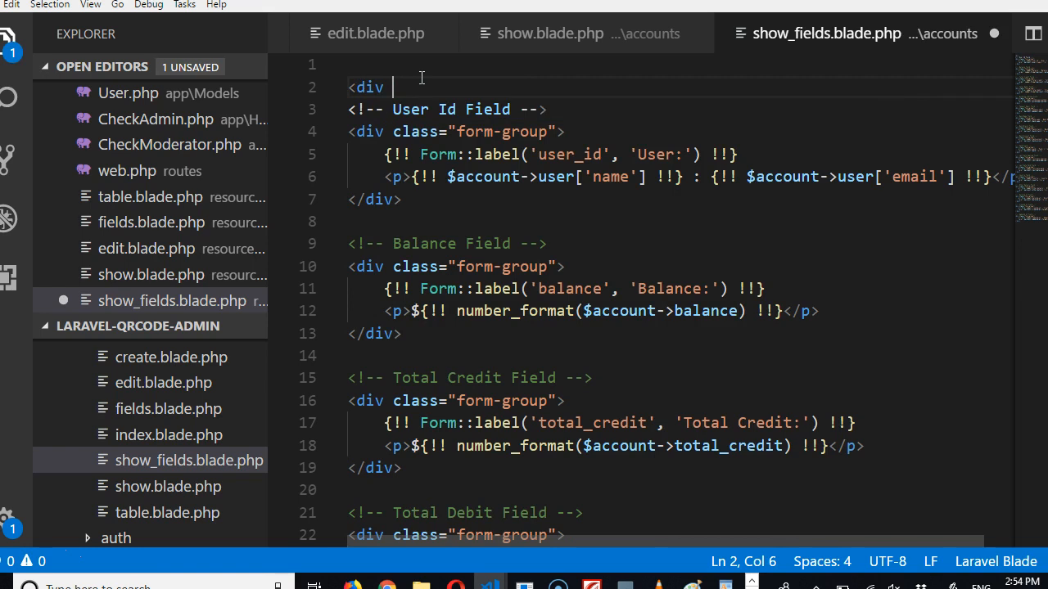
{"action": "type", "text": "class=\"\""}
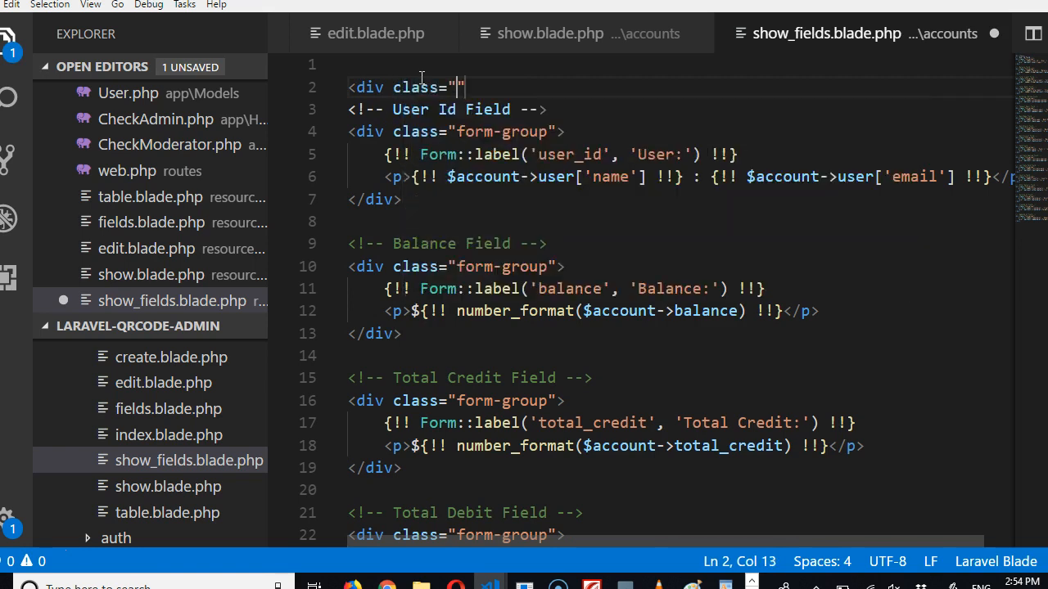
{"action": "type", "text": "col-md"}
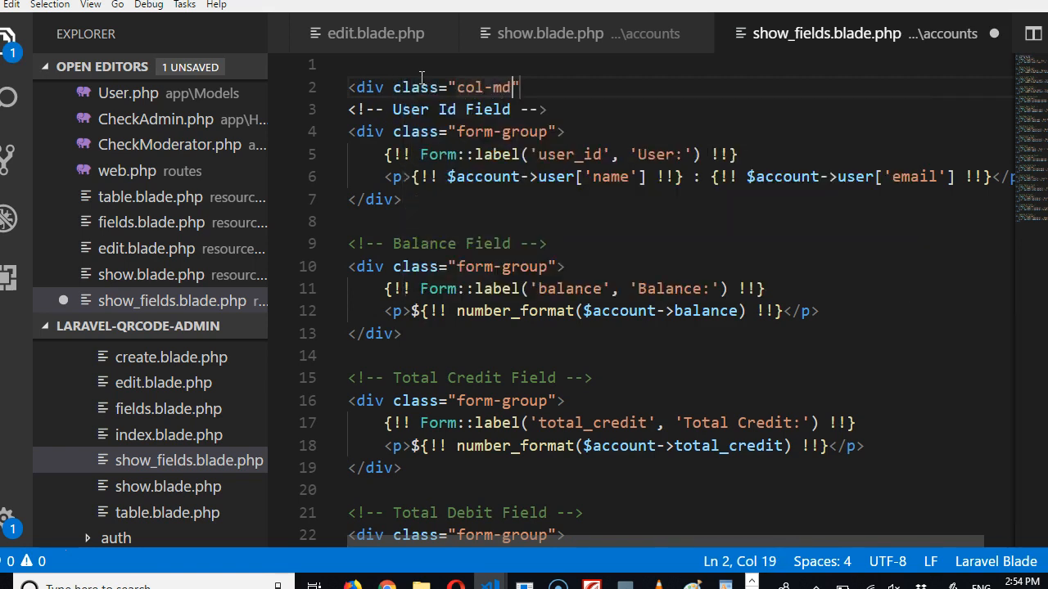
{"action": "type", "text": "-6"}
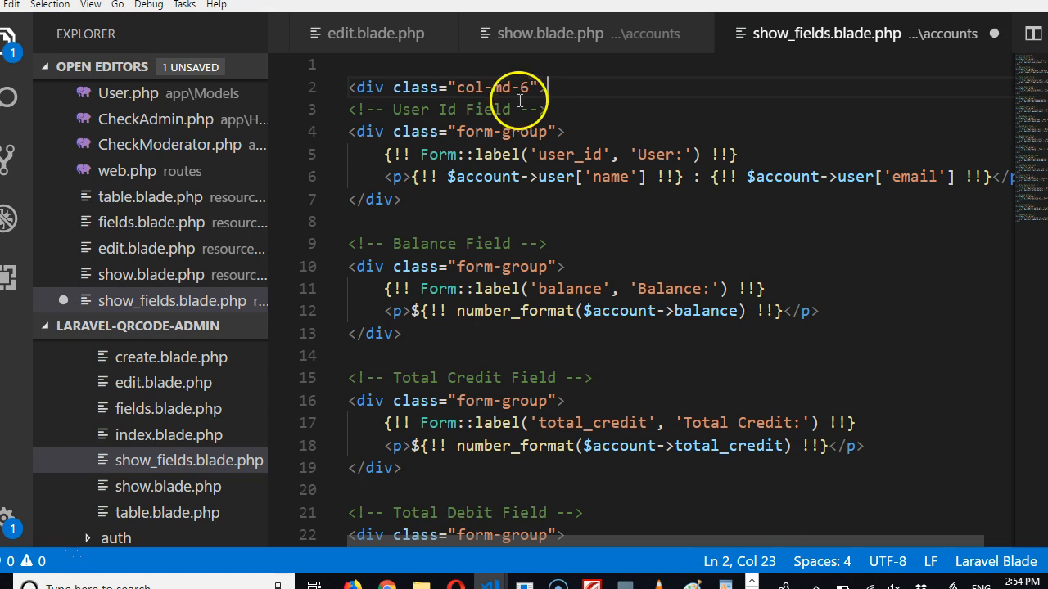
{"action": "scroll", "scroll_direction": "down", "scroll_amount": 3}
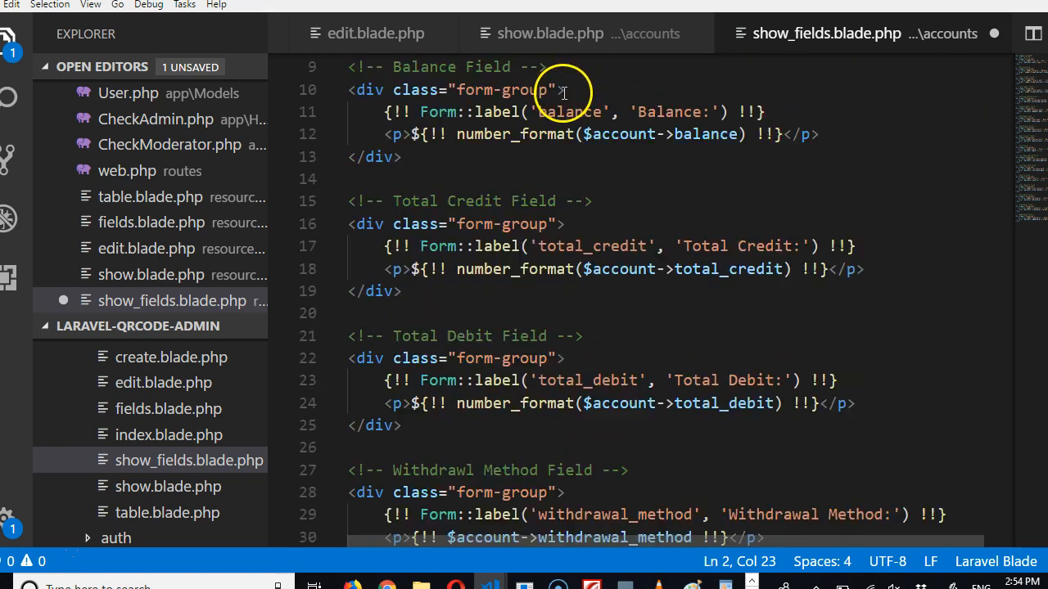
{"action": "scroll", "scroll_direction": "down", "scroll_amount": 3}
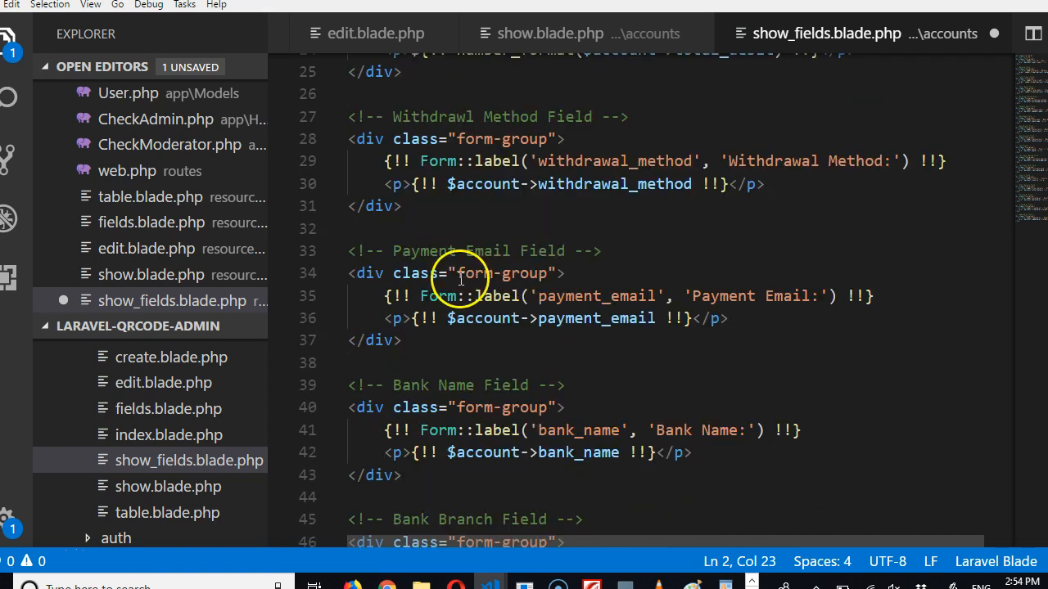
{"action": "scroll", "scroll_direction": "down", "scroll_amount": 3}
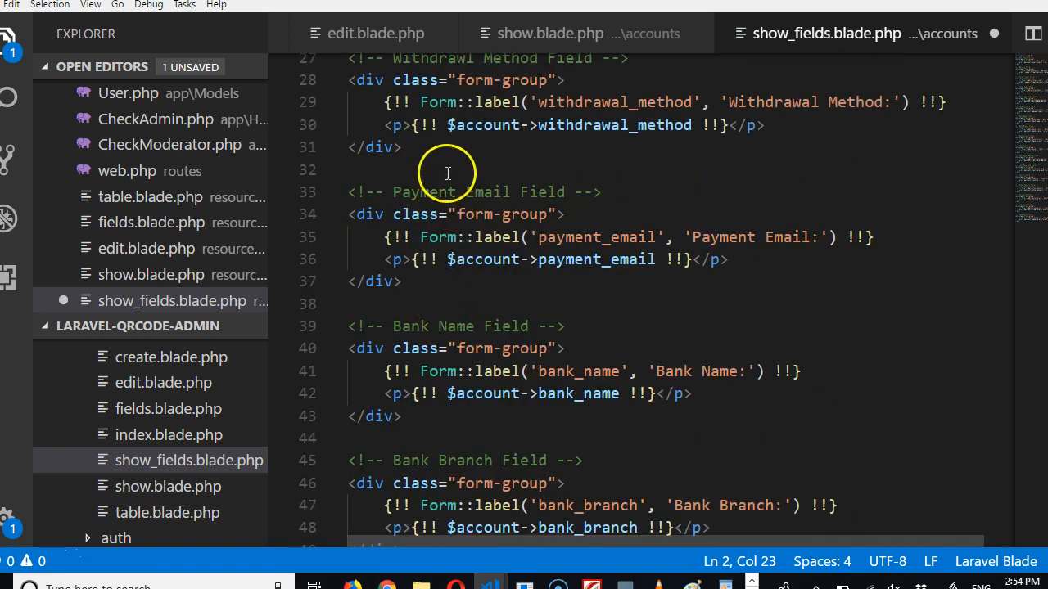
- Close the first column after Withdrawal Method and open a second col-md-6 div before Payment Email
{"action": "type", "text": "</"}
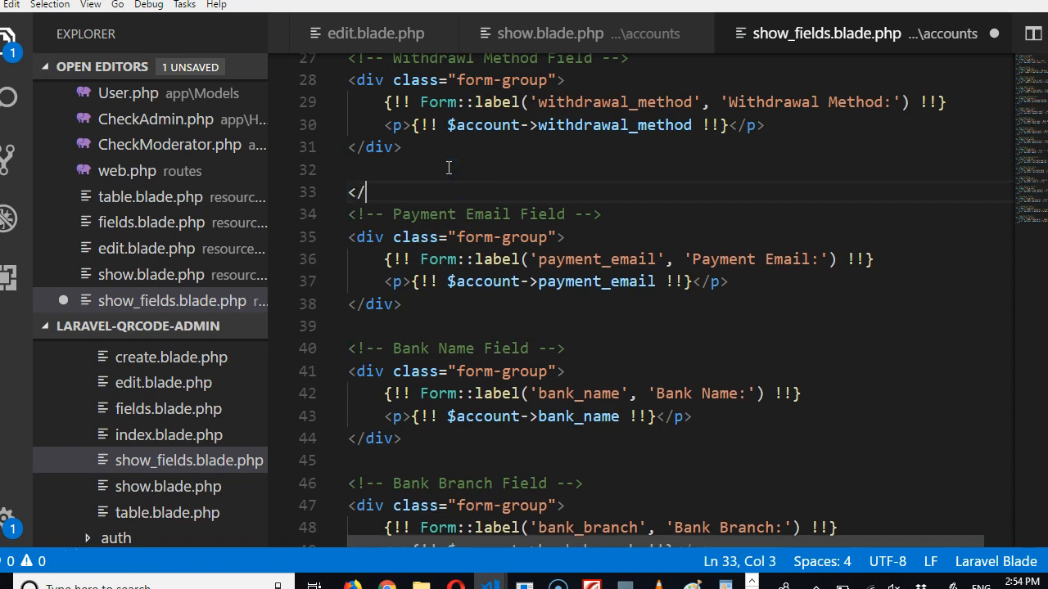
{"action": "type", "text": "div"}
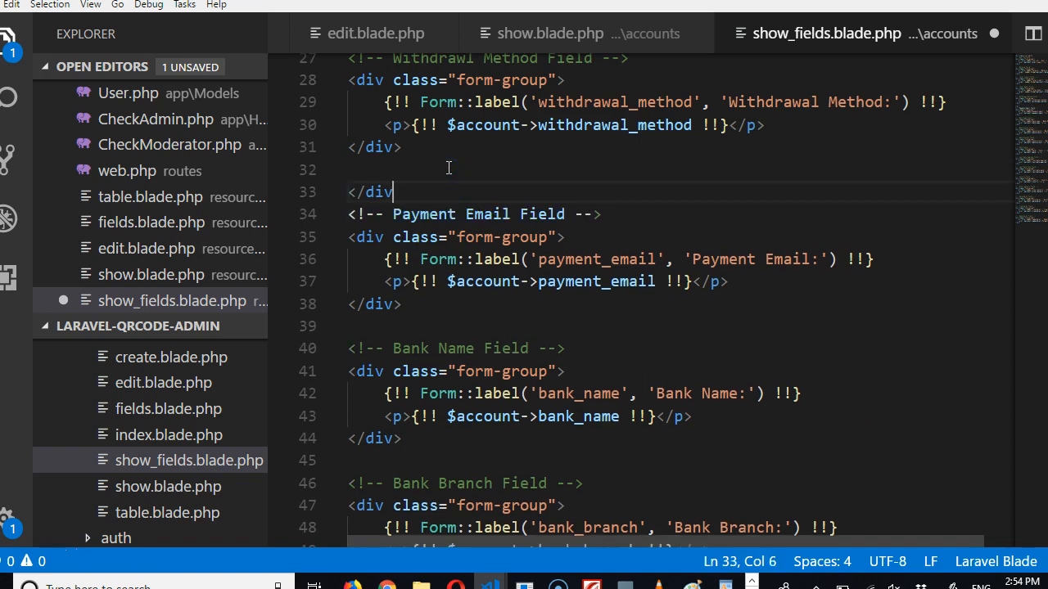
{"action": "type", "text": ">"}
{"action": "type", "text": "<div class=\""}
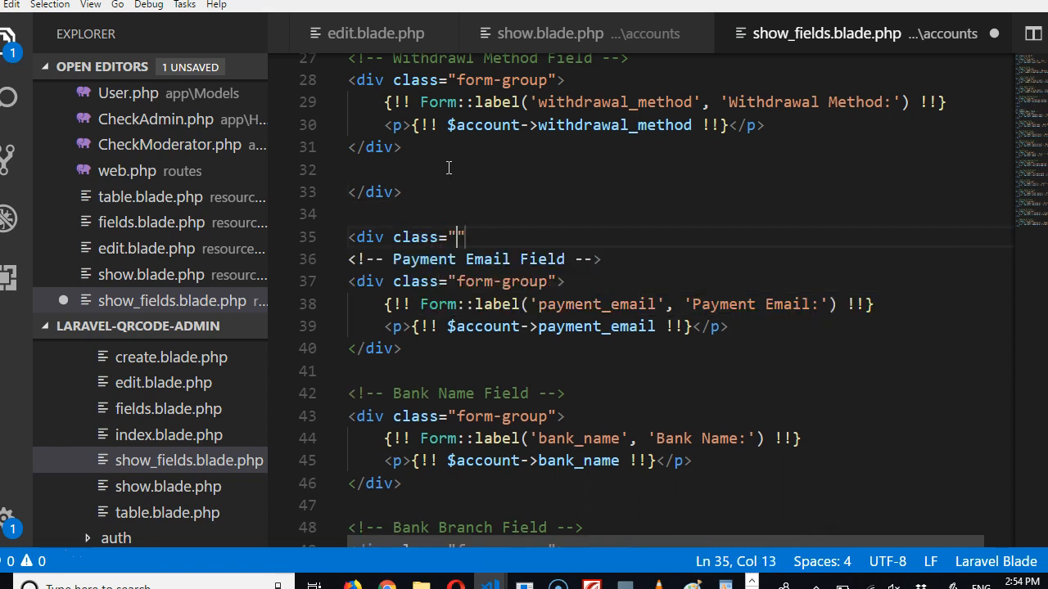
{"action": "type", "text": "co"}
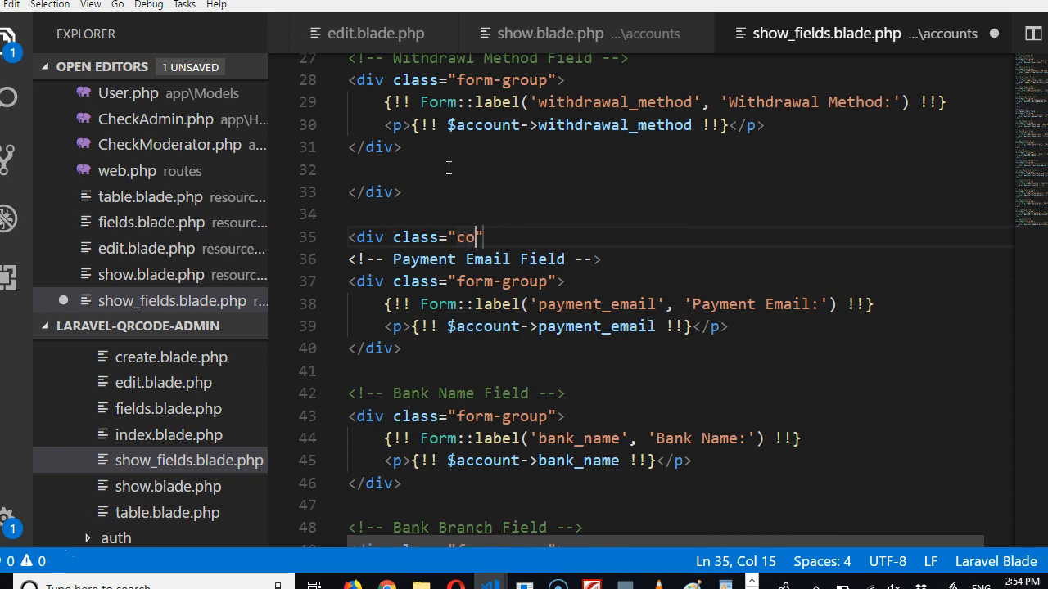
{"action": "type", "text": "l-md-"}
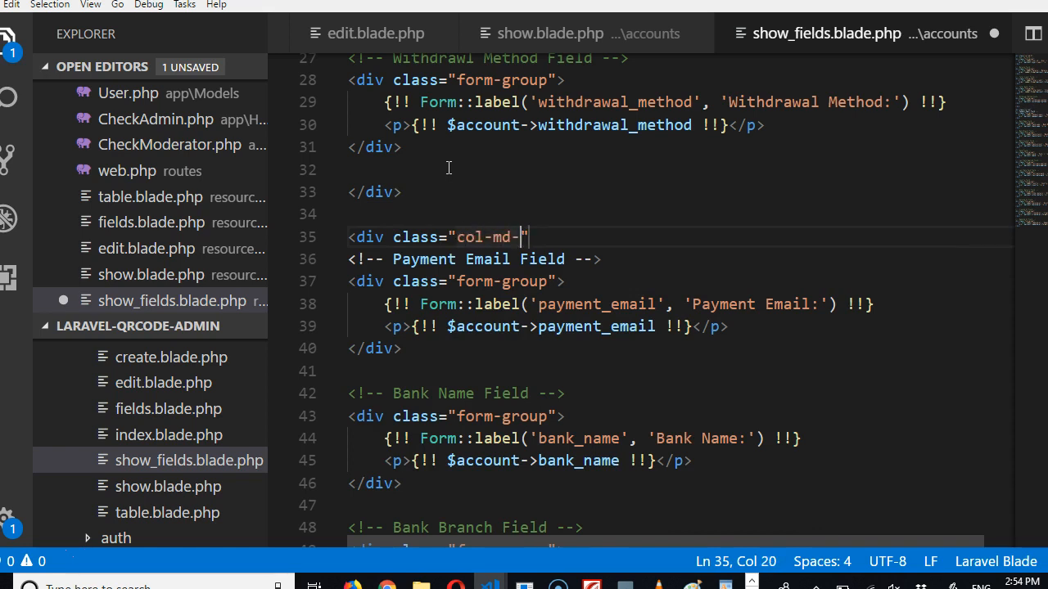
{"action": "type", "text": "6"}
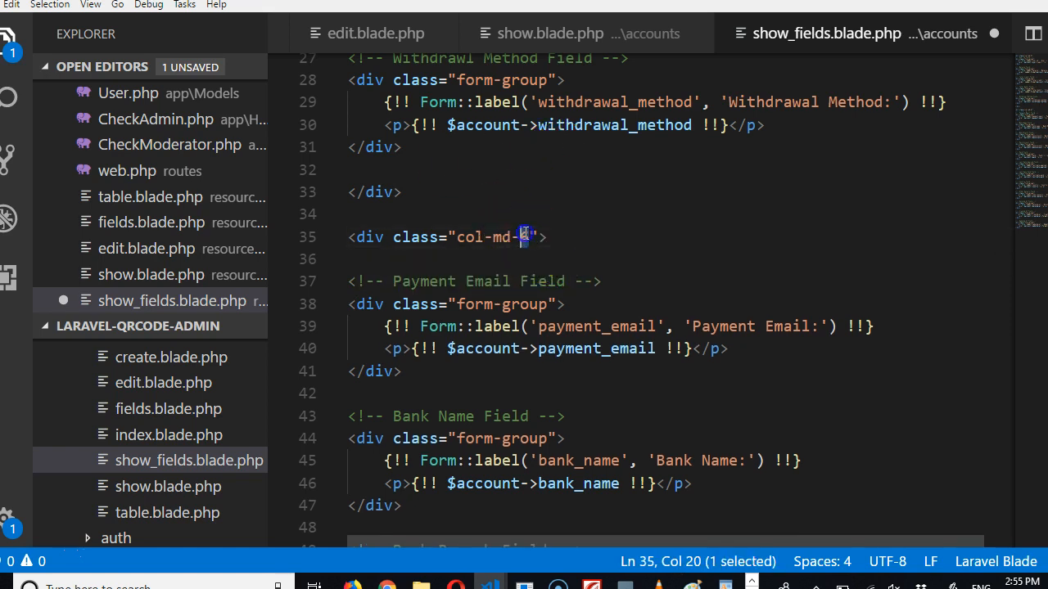
- Close the second column wrapper with </div> after the Updated At field
{"action": "scroll", "scroll_direction": "down", "scroll_amount": 3}
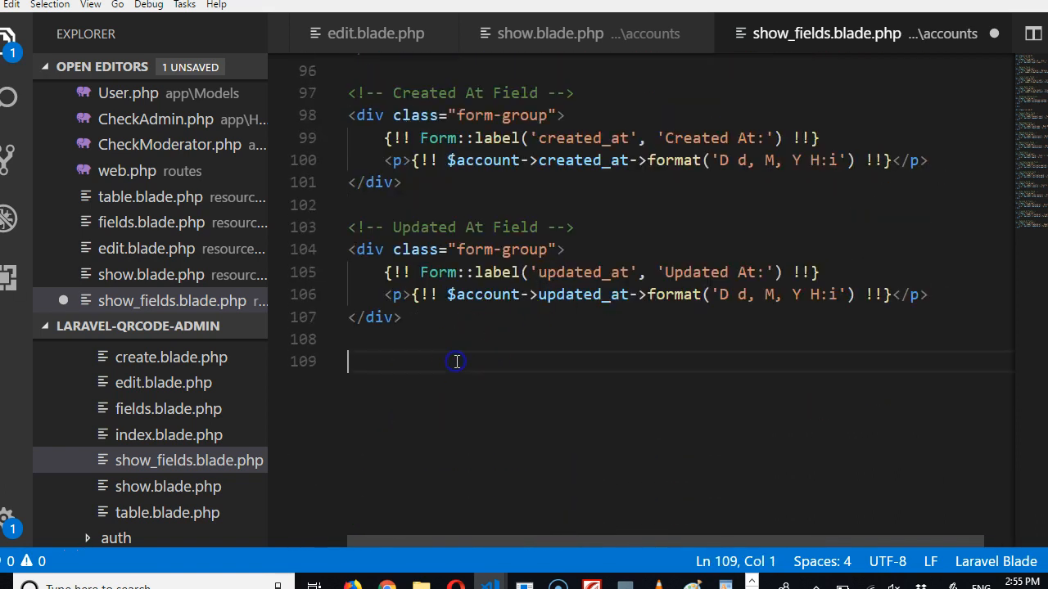
{"action": "type", "text": "</div"}
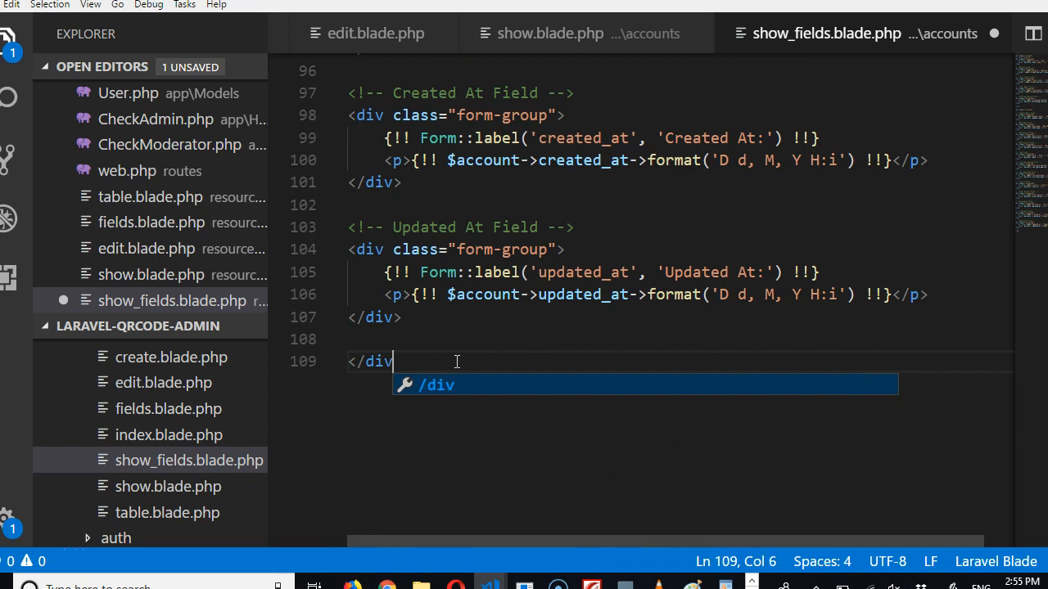
{"action": "type", "text": ">"}
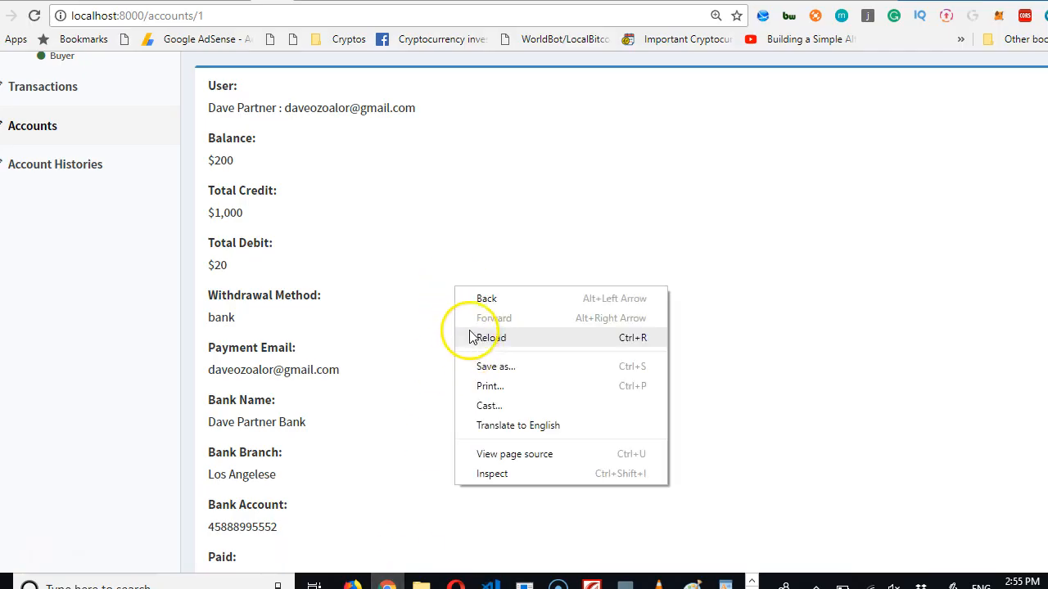
- Reload the Account: 1 page and scroll through to check the two-column field layout
{"action": "left_click", "coordinate": [490, 337]}
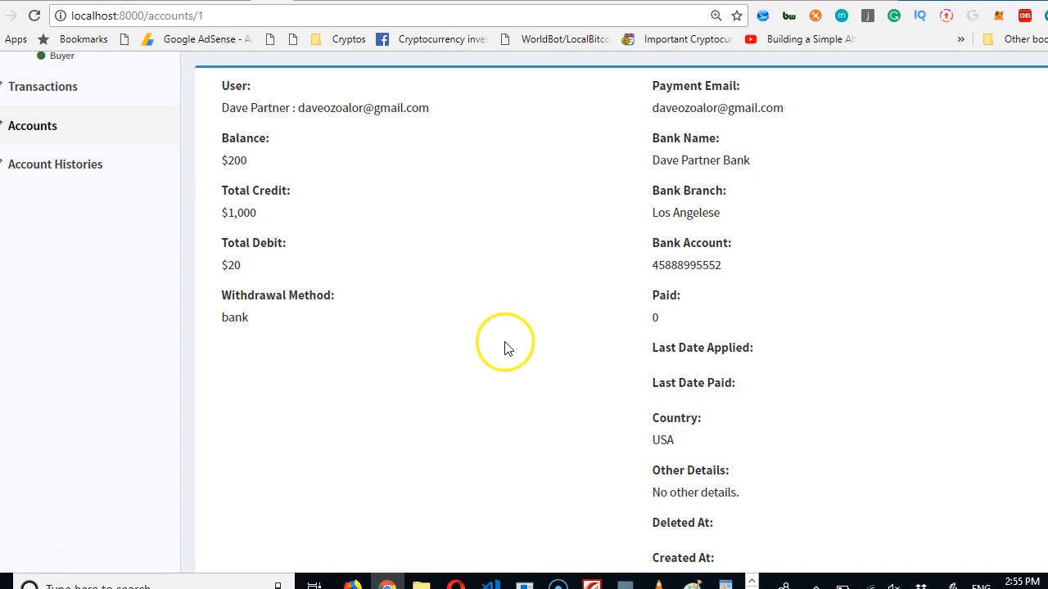
{"action": "scroll", "scroll_direction": "down", "scroll_amount": 3}
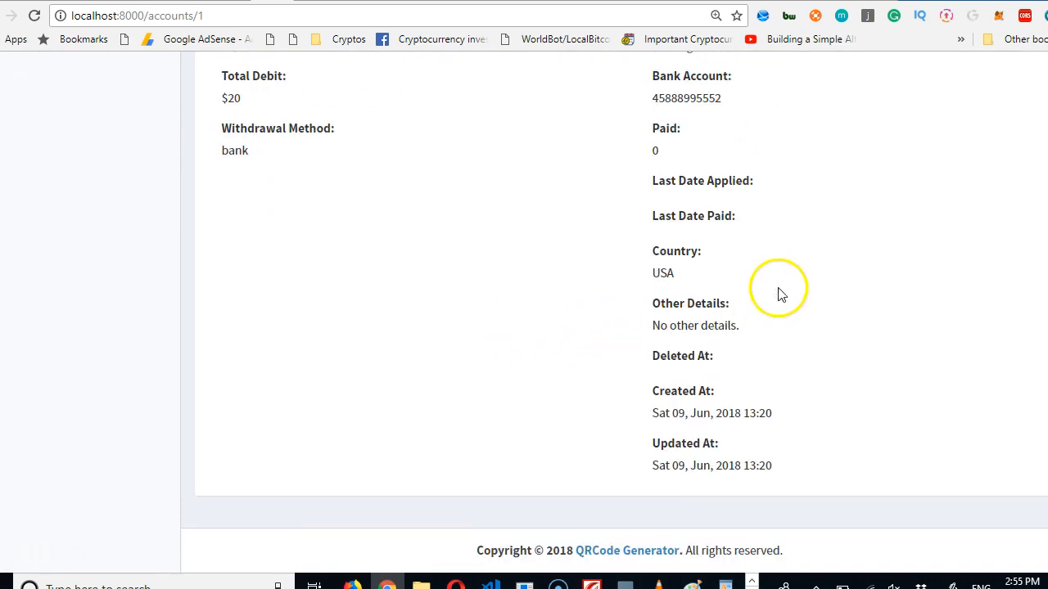
{"action": "scroll", "scroll_direction": "up", "scroll_amount": 3}
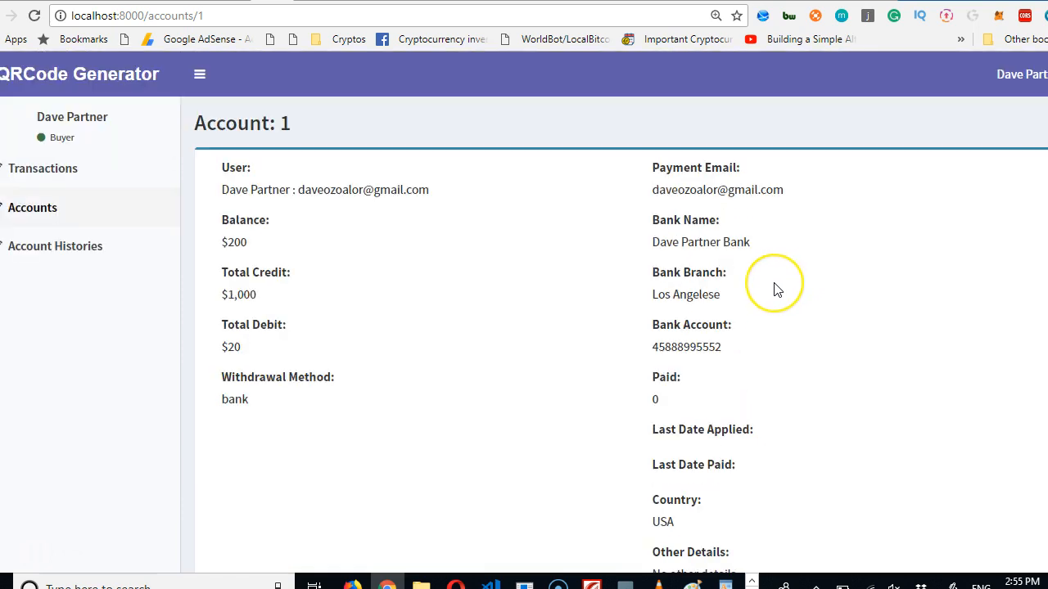
{"action": "mouse_move", "coordinate": [752, 277]}
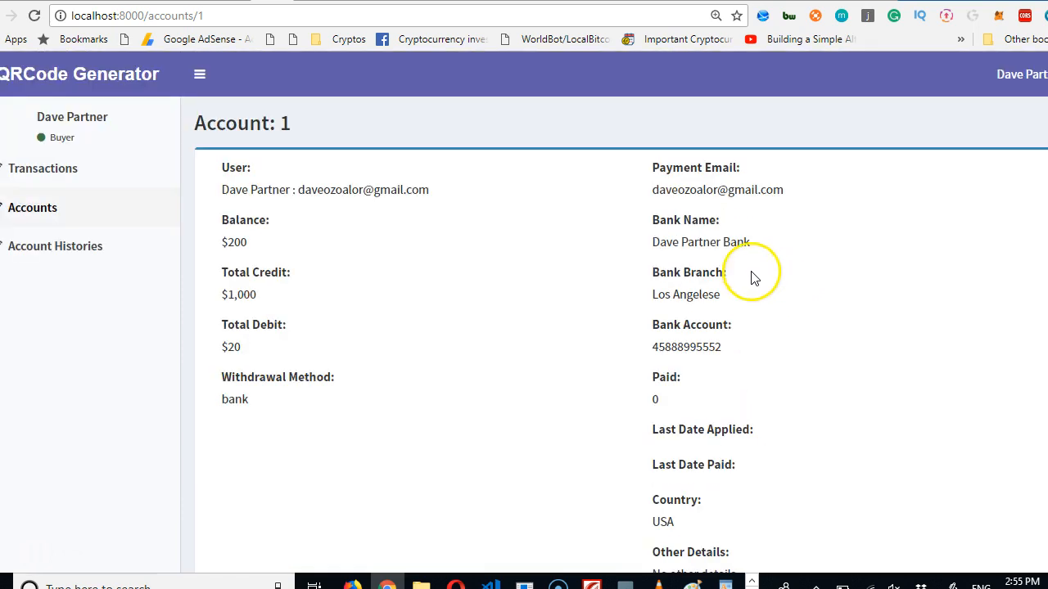
{"action": "scroll", "scroll_direction": "down", "scroll_amount": 3}
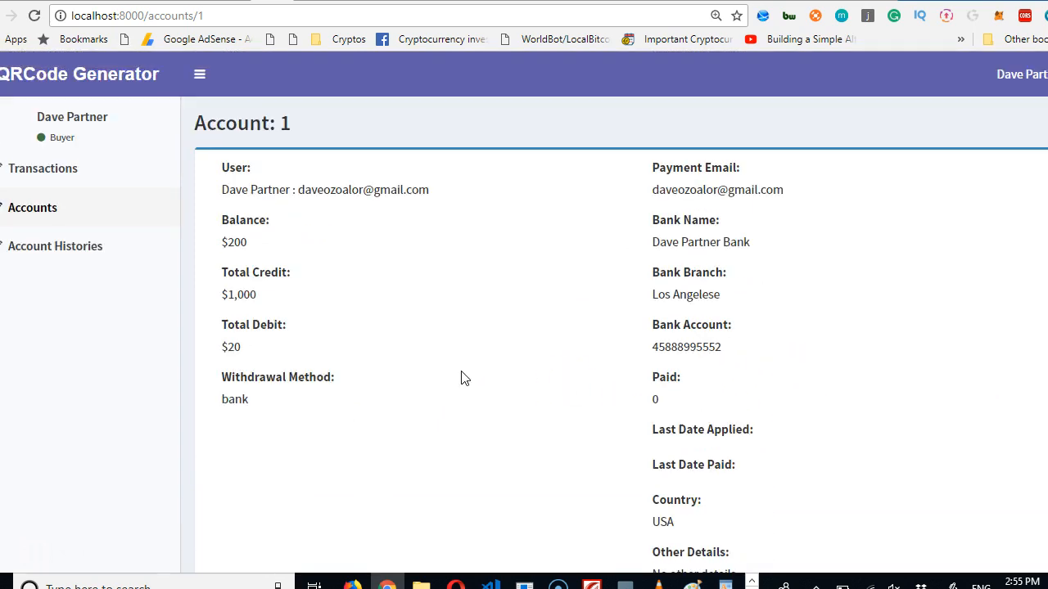
{"action": "scroll", "scroll_direction": "down", "scroll_amount": 3}
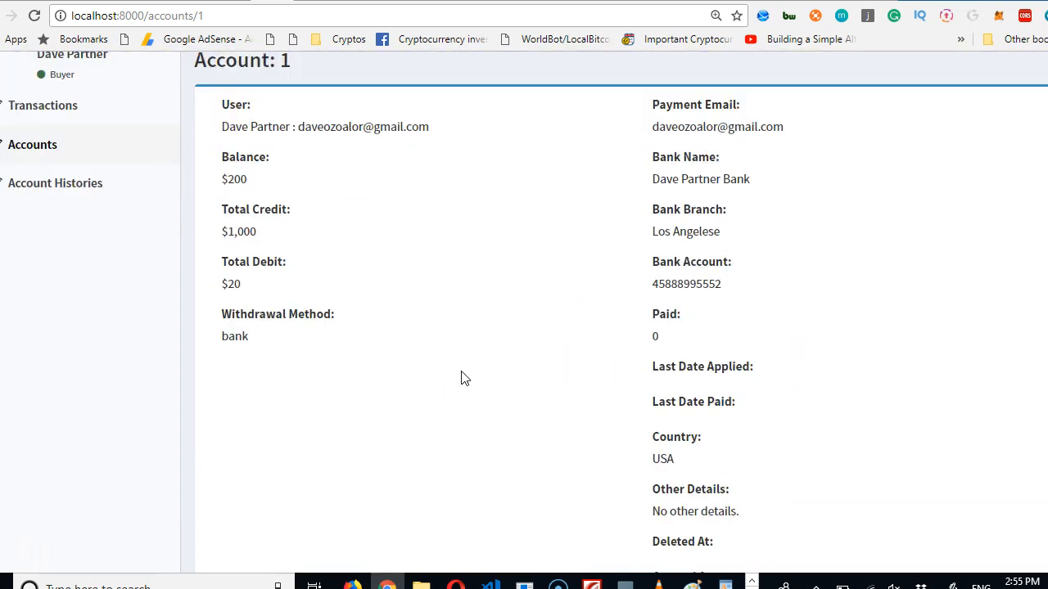
{"action": "scroll", "scroll_direction": "down", "scroll_amount": 3}
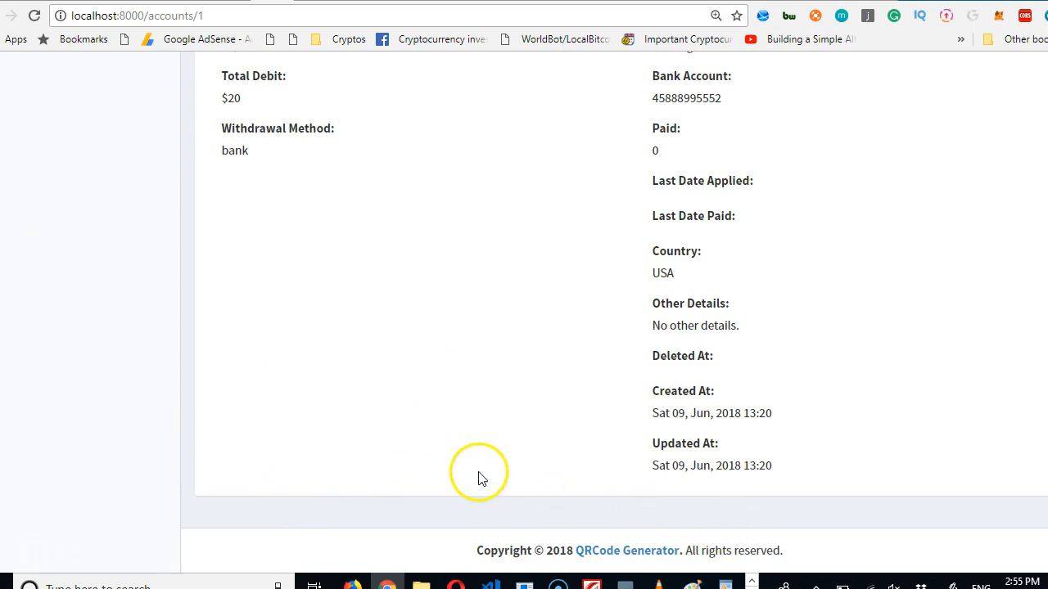
{"action": "scroll", "scroll_direction": "up", "scroll_amount": 3}
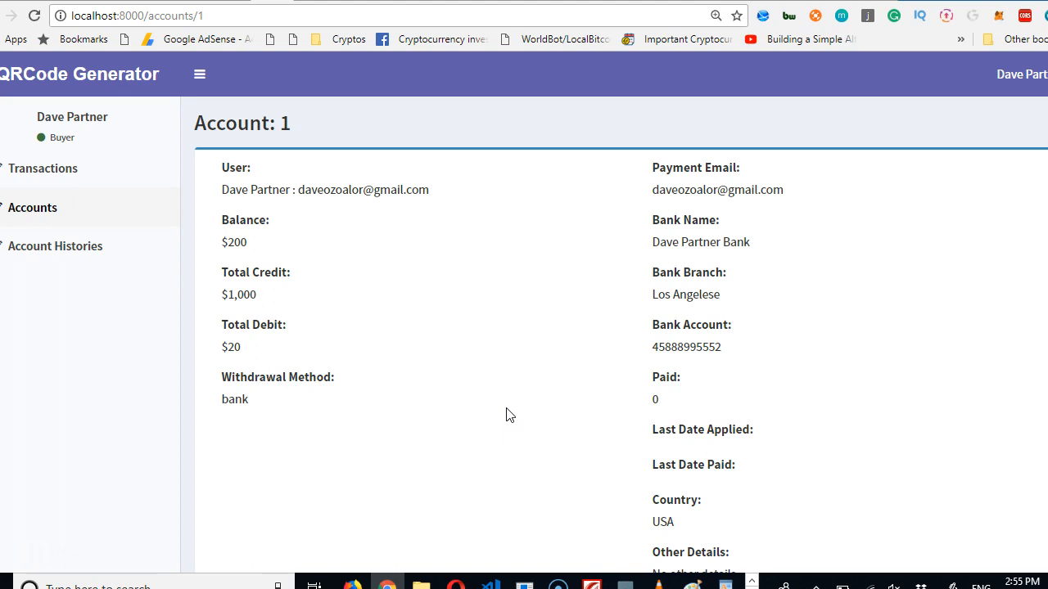
{"action": "scroll", "scroll_direction": "down", "scroll_amount": 3}
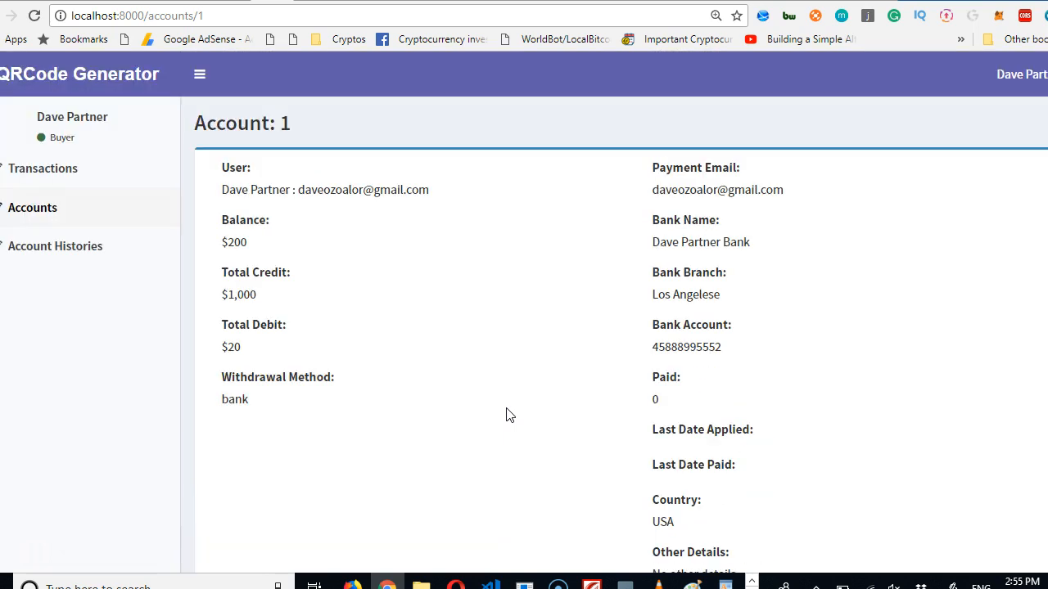
{"action": "scroll", "scroll_direction": "down", "scroll_amount": 3}
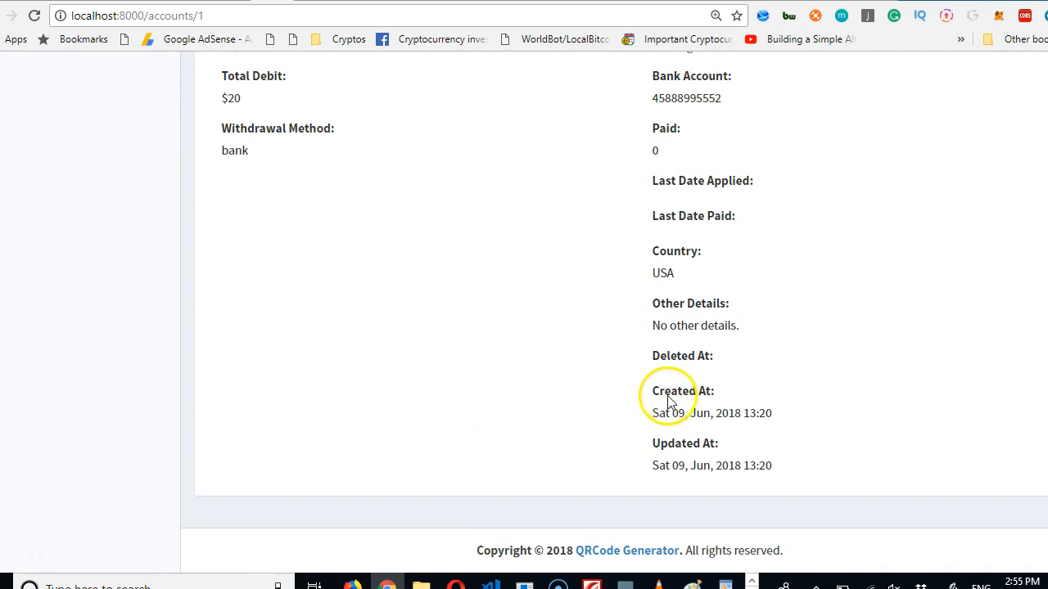
{"action": "mouse_move", "coordinate": [669, 449]}
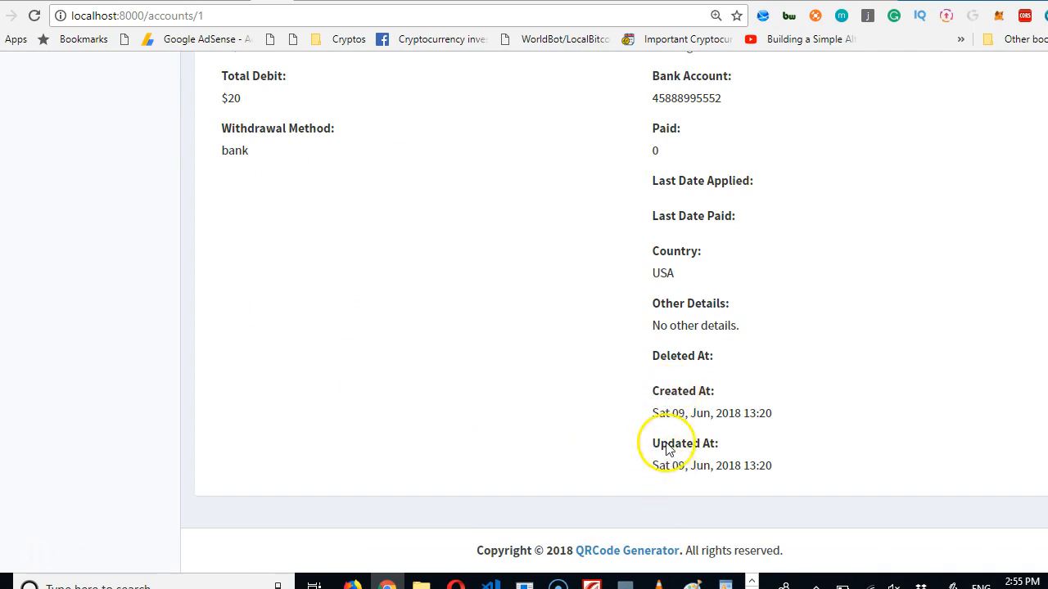
{"action": "mouse_move", "coordinate": [488, 539]}
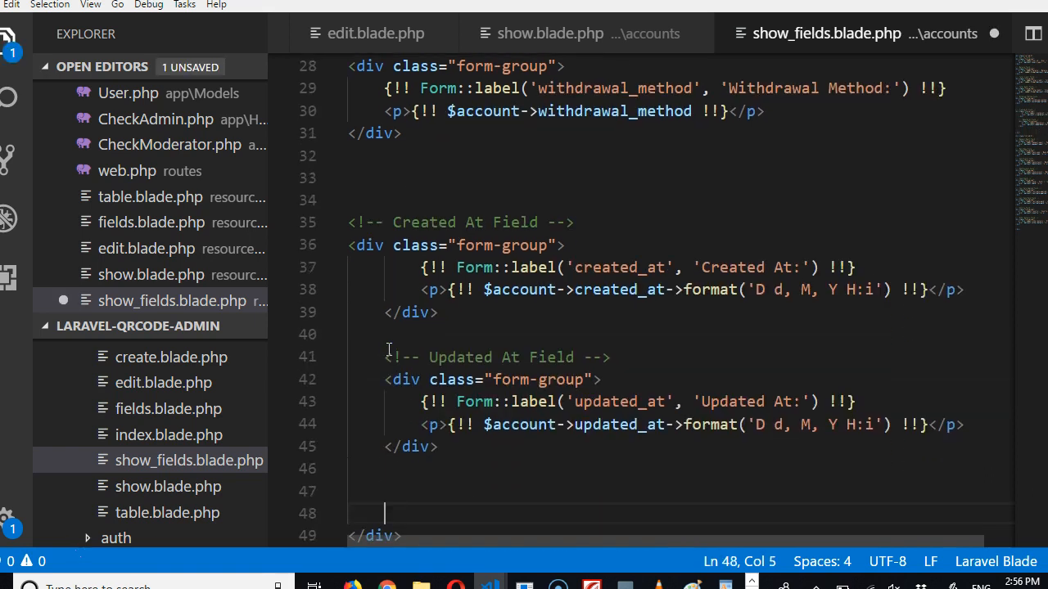
- Move the Created At and Updated At blocks to just after Withdrawal Method in the left column
{"action": "scroll", "scroll_direction": "down", "scroll_amount": 3}
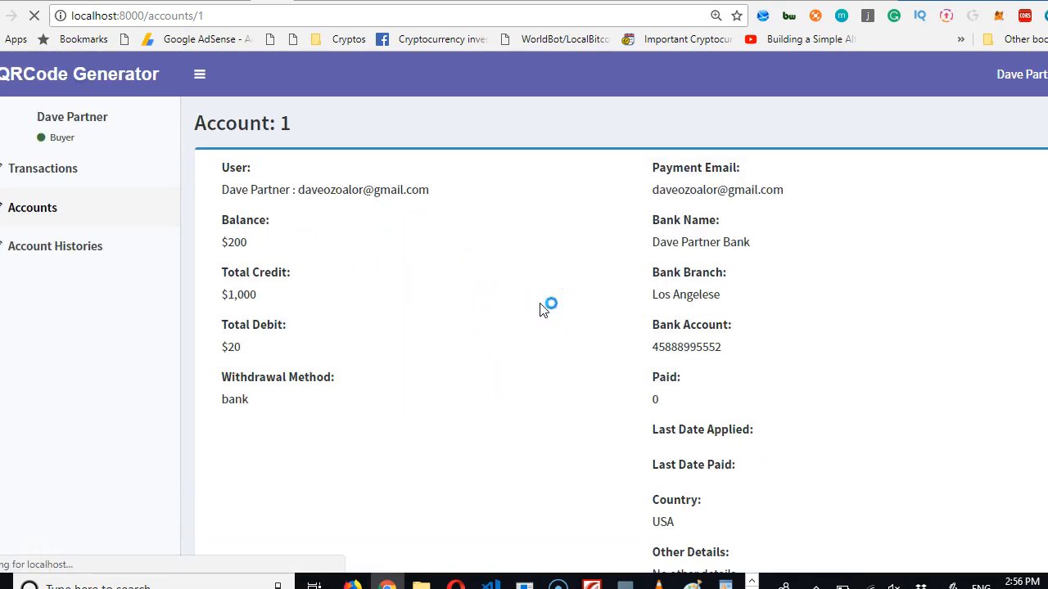
- Scroll the reloaded Account 1 page to confirm the dates sit beneath Withdrawal Method
{"action": "scroll", "scroll_direction": "down", "scroll_amount": 3}
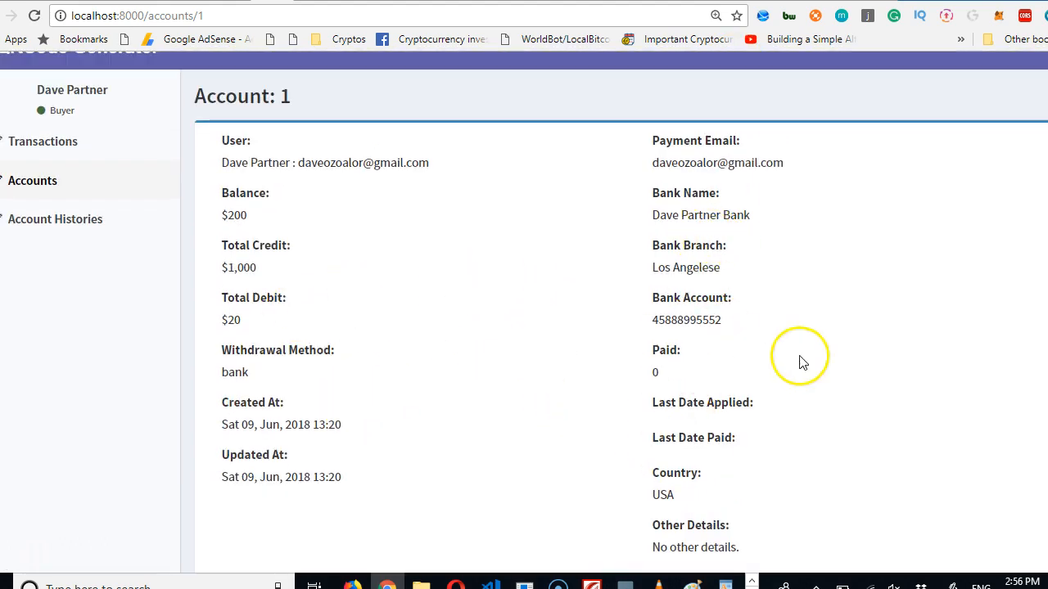
{"action": "mouse_move", "coordinate": [670, 373]}
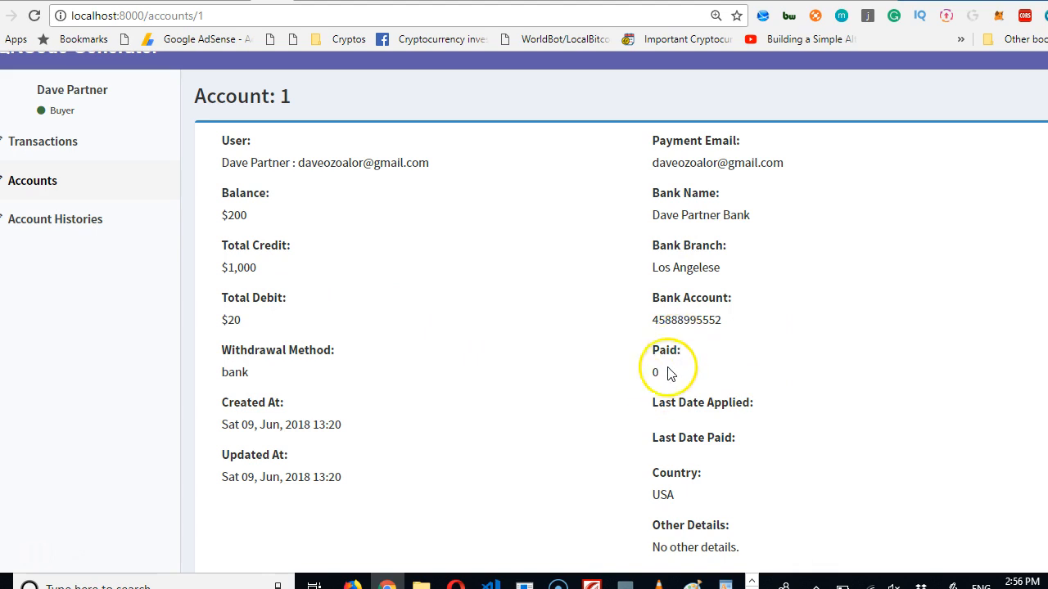
{"action": "mouse_move", "coordinate": [1039, 131]}
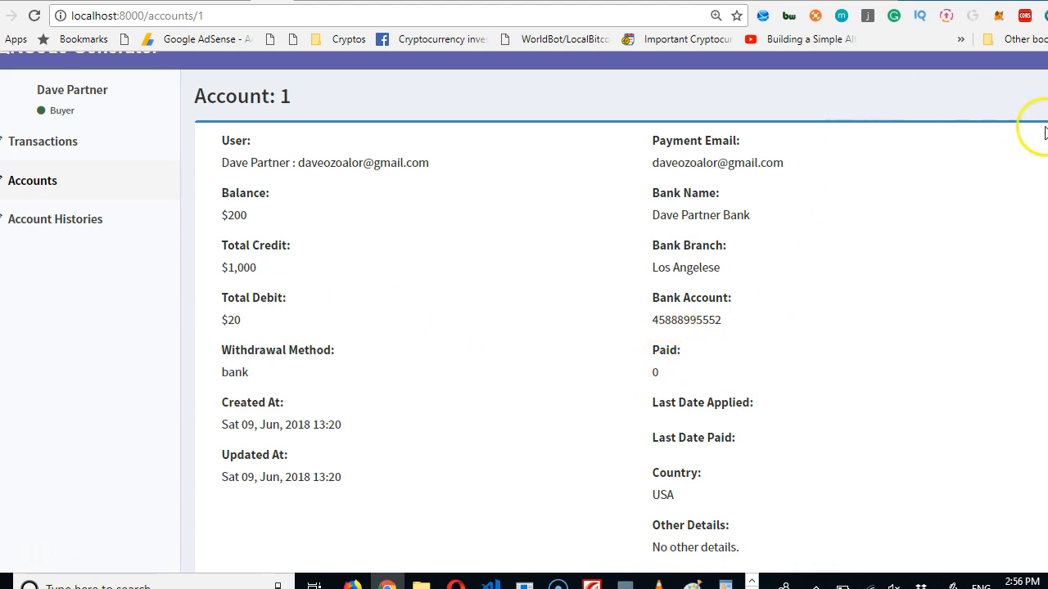
{"action": "scroll", "scroll_direction": "down", "scroll_amount": 3}
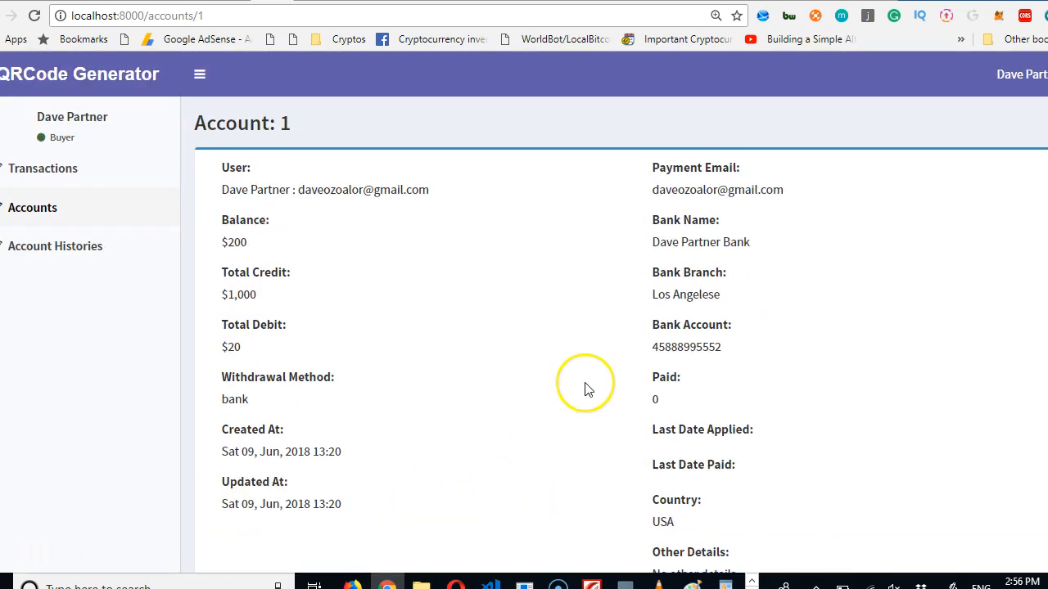
{"action": "mouse_move", "coordinate": [585, 390]}
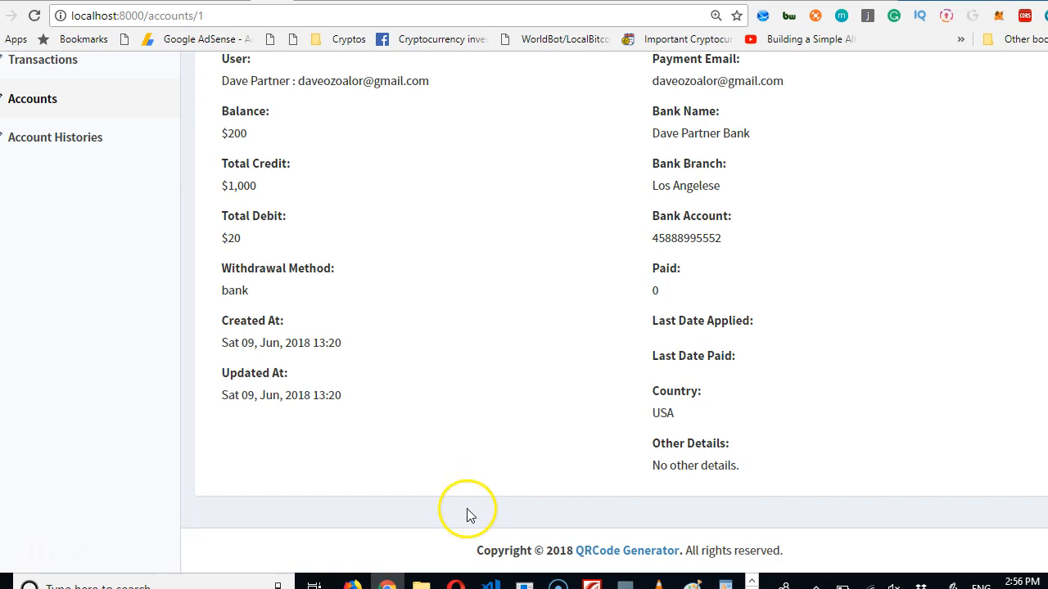
{"action": "mouse_move", "coordinate": [45, 563]}
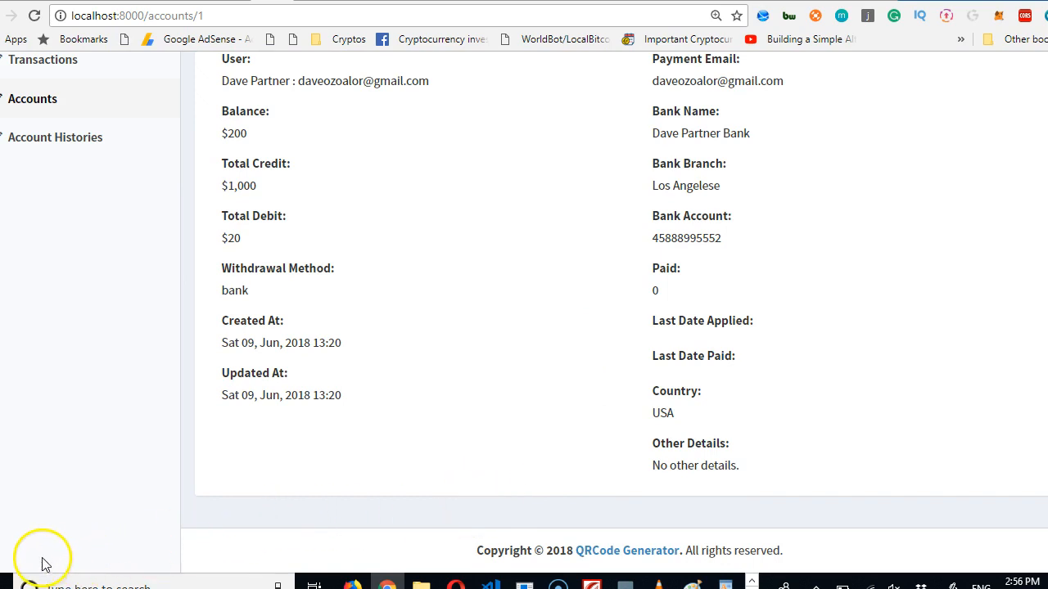